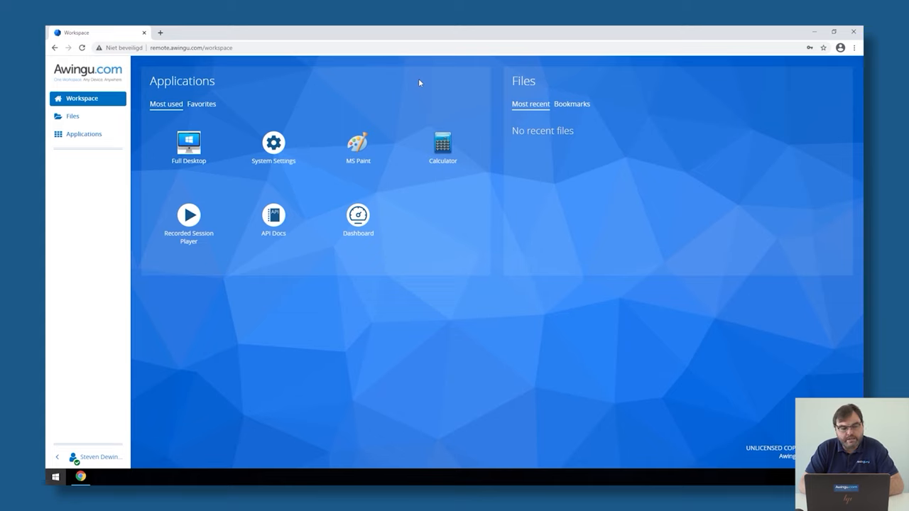
- Launch the System Settings application from the Awingu workspace's Most used list
{"action": "left_click", "coordinate": [190, 48]}
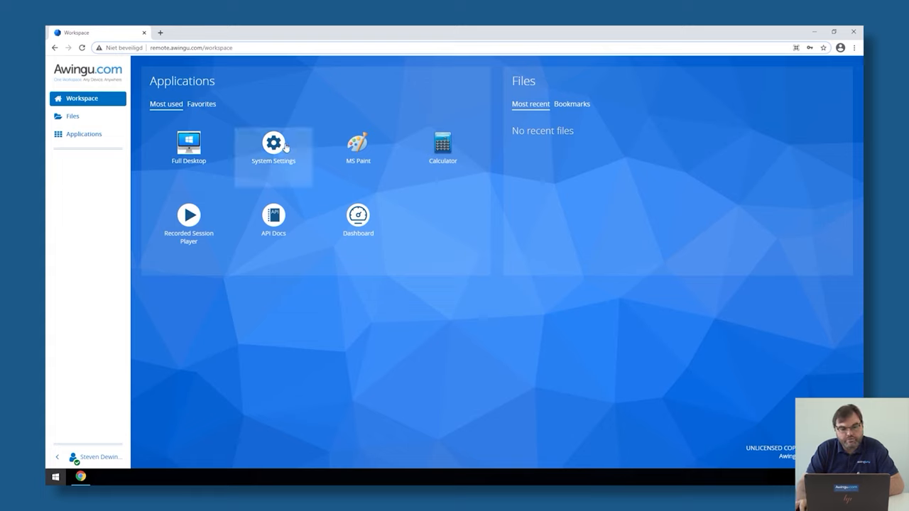
{"action": "mouse_move", "coordinate": [284, 145]}
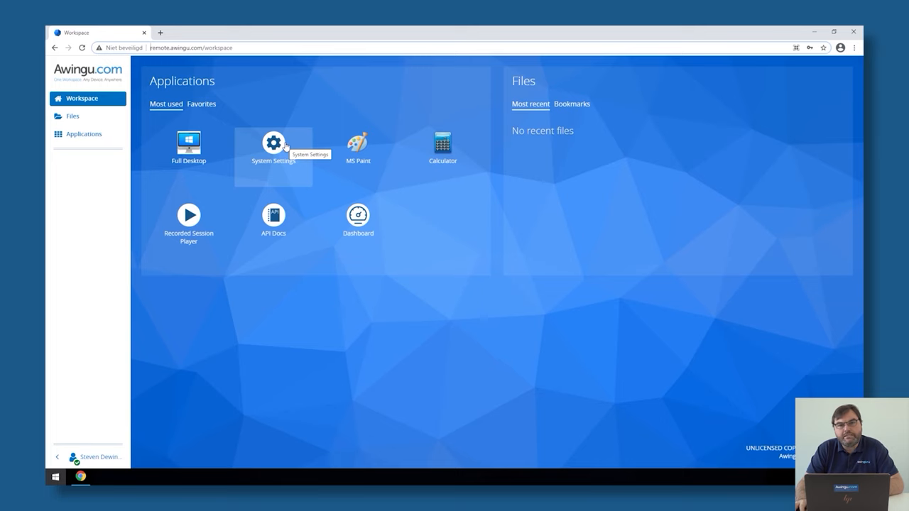
{"action": "left_click", "coordinate": [273, 141]}
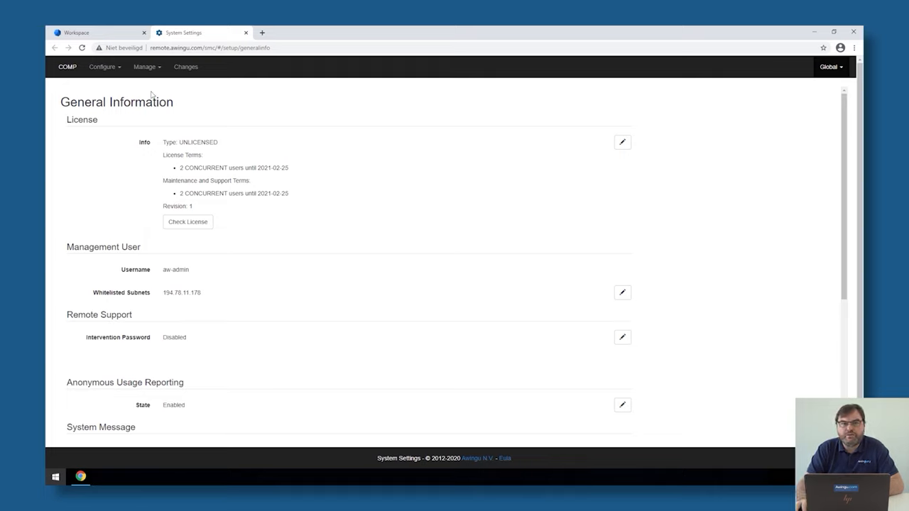
- Go to Global > Certificates, showing an empty certificate list
{"action": "left_click", "coordinate": [829, 67]}
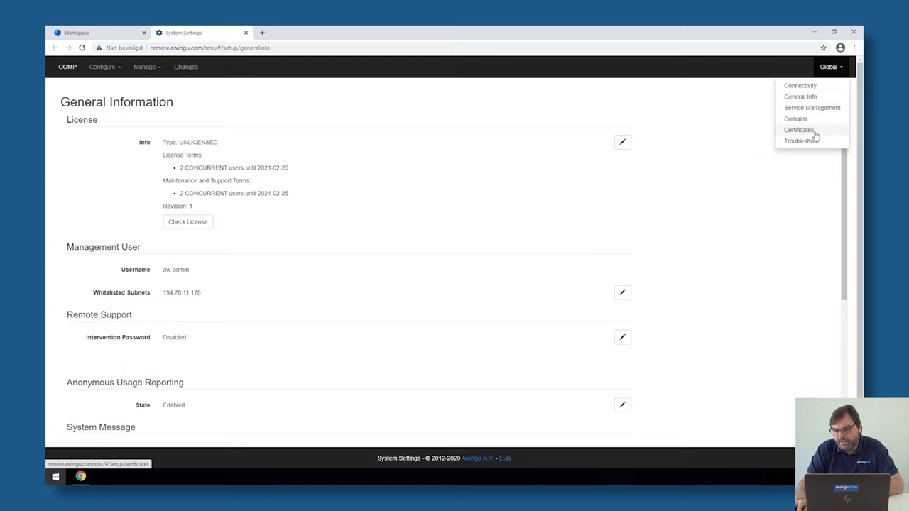
{"action": "mouse_move", "coordinate": [801, 134]}
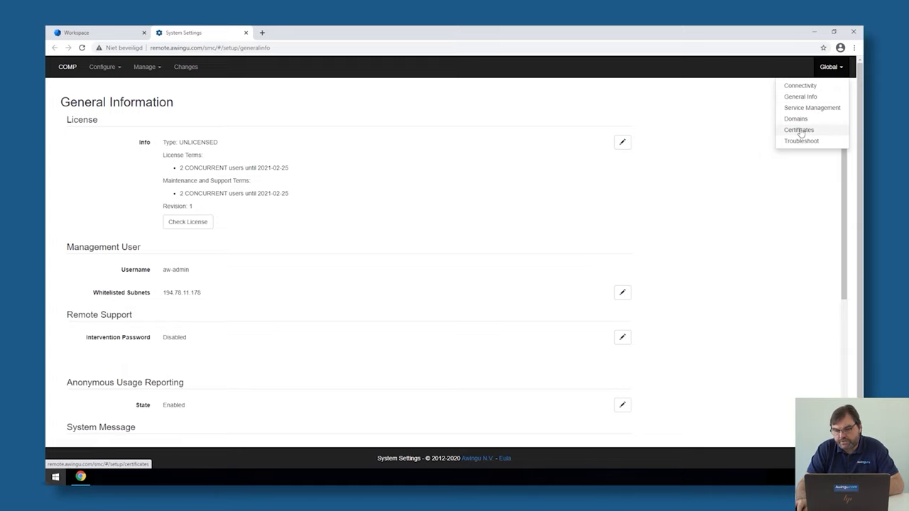
{"action": "left_click", "coordinate": [798, 131]}
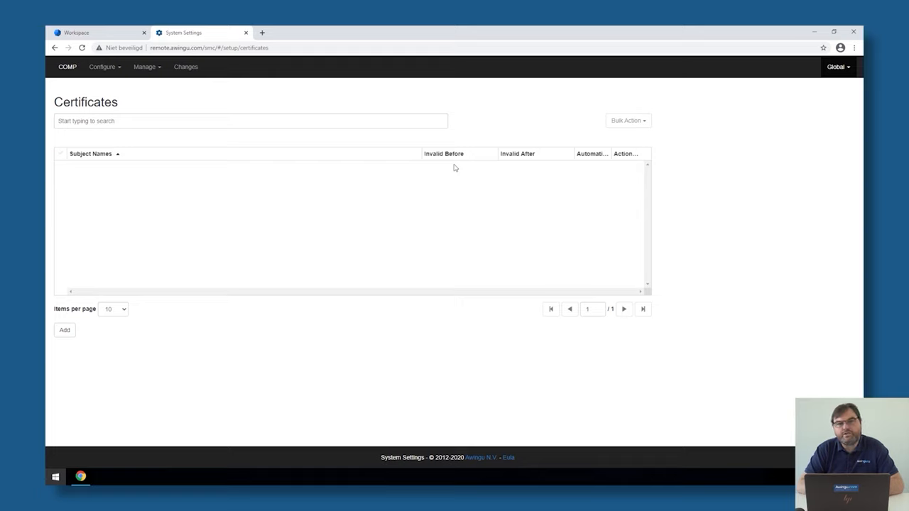
{"action": "mouse_move", "coordinate": [448, 177]}
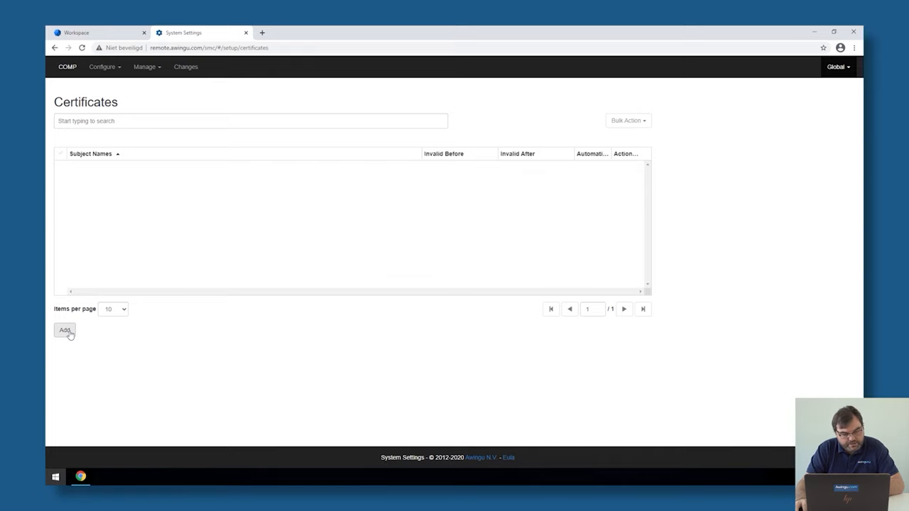
- Add a new certificate, trying Manual PKCS12 and Manual PEM before settling on Automatic
{"action": "left_click", "coordinate": [65, 329]}
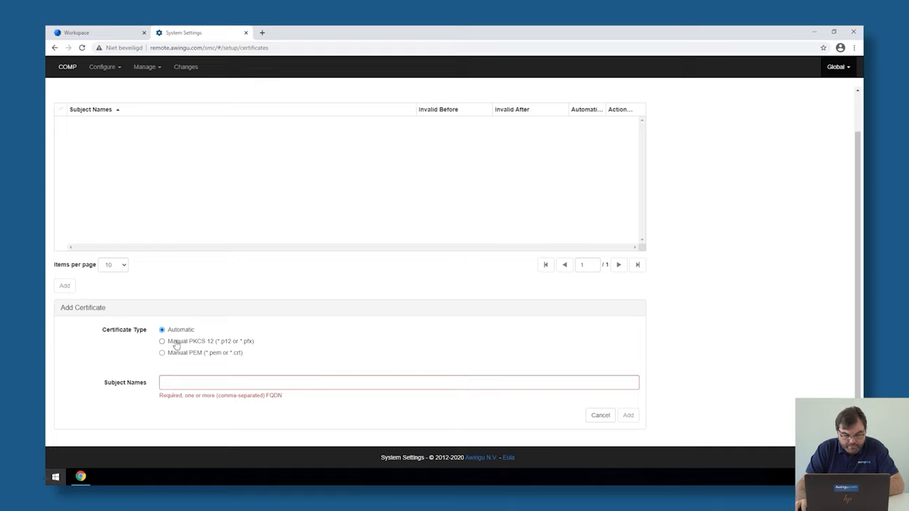
{"action": "left_click", "coordinate": [162, 341]}
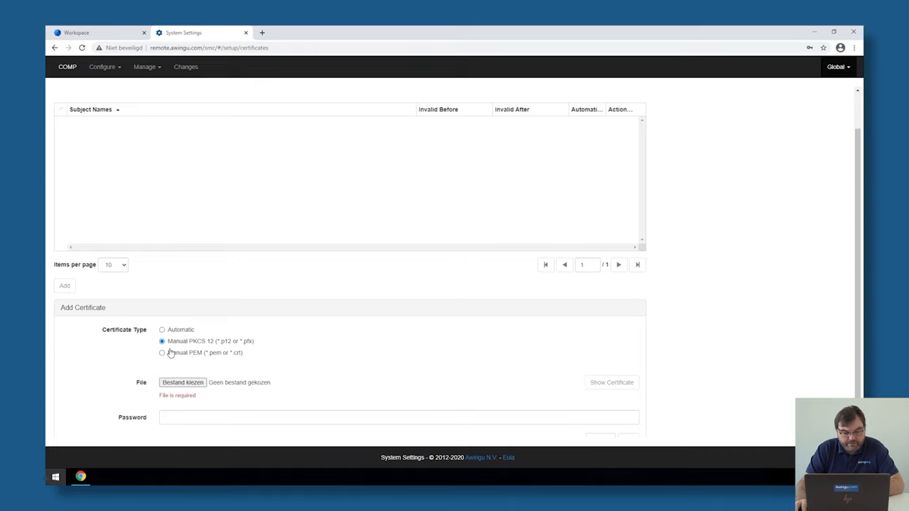
{"action": "left_click", "coordinate": [162, 352]}
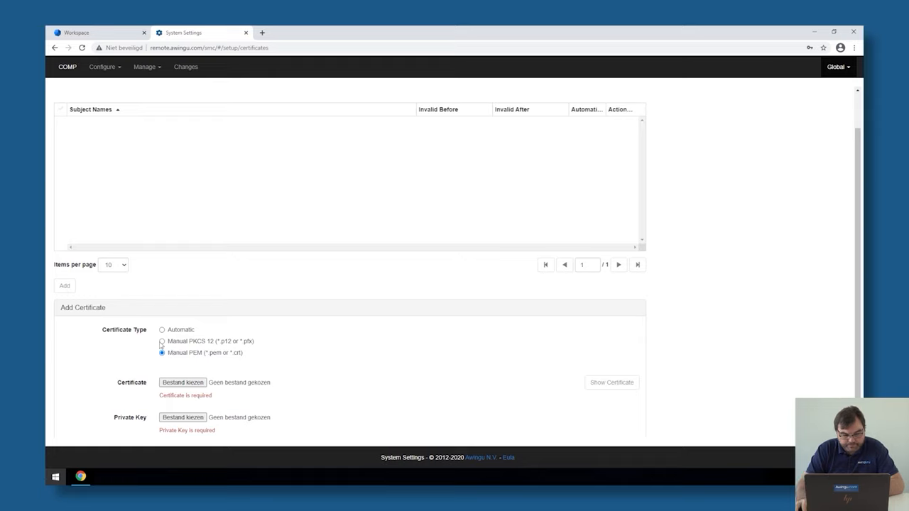
{"action": "left_click", "coordinate": [162, 329]}
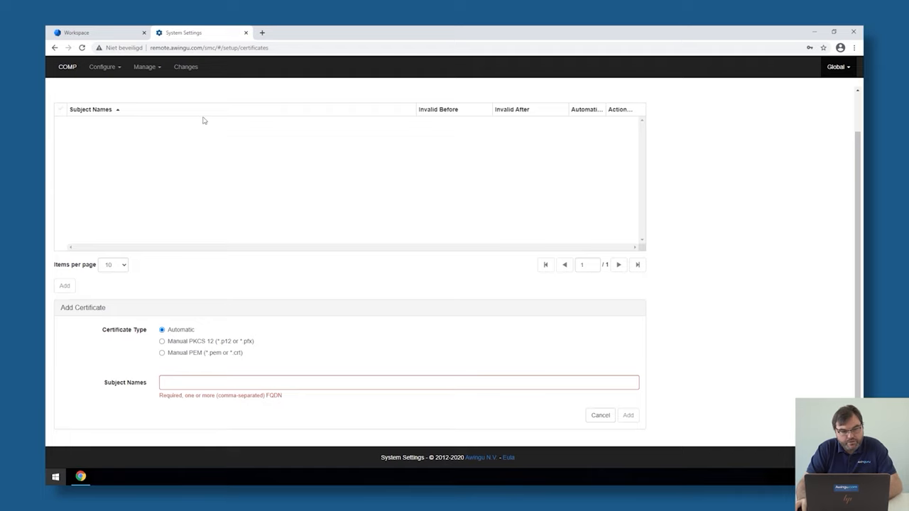
{"action": "mouse_move", "coordinate": [227, 265]}
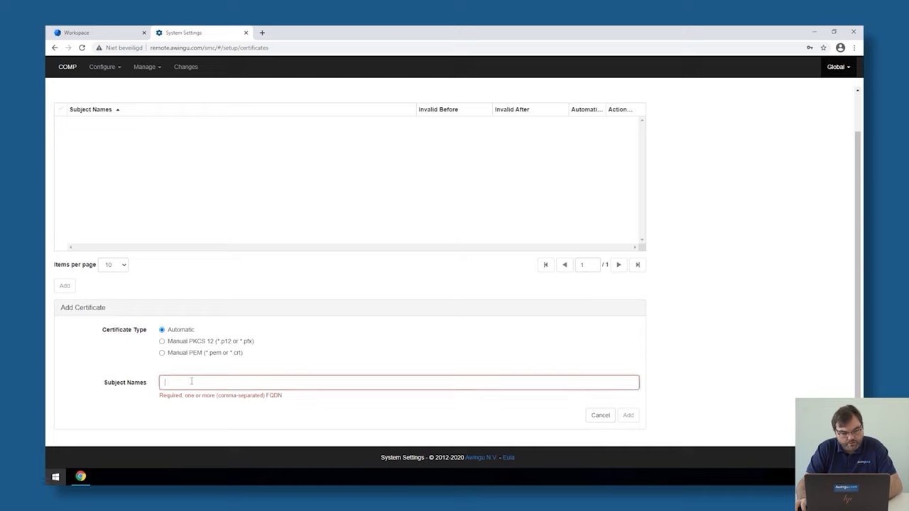
- Submit an automatic certificate with subject name remote.awingu.com
{"action": "type", "text": "remote.awingu.com"}
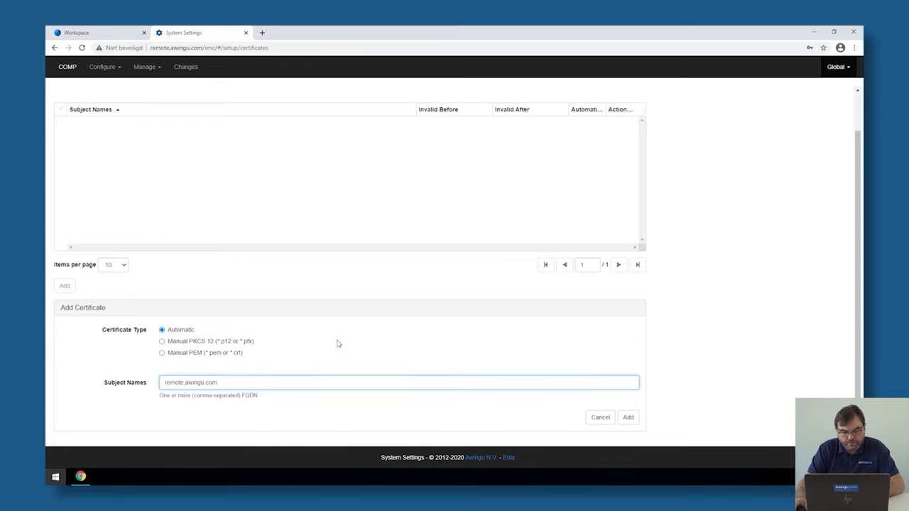
{"action": "left_click", "coordinate": [628, 418]}
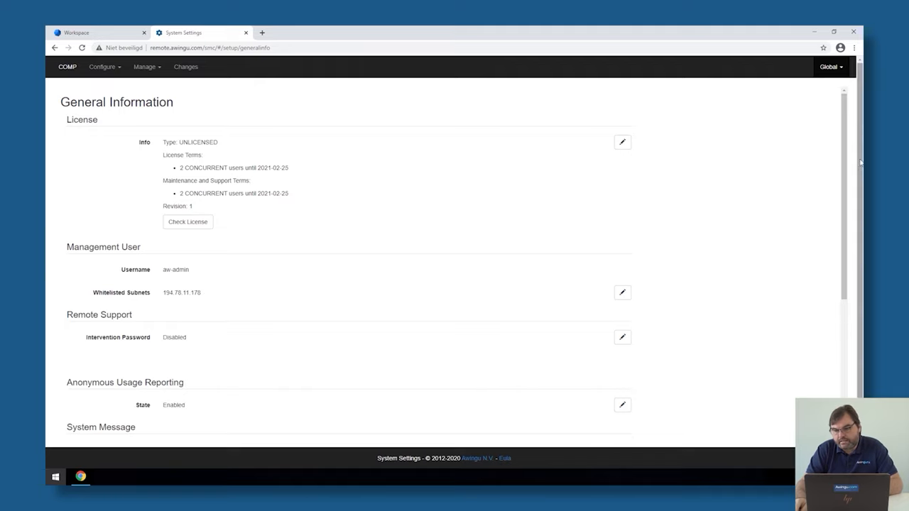
{"action": "left_click", "coordinate": [829, 67]}
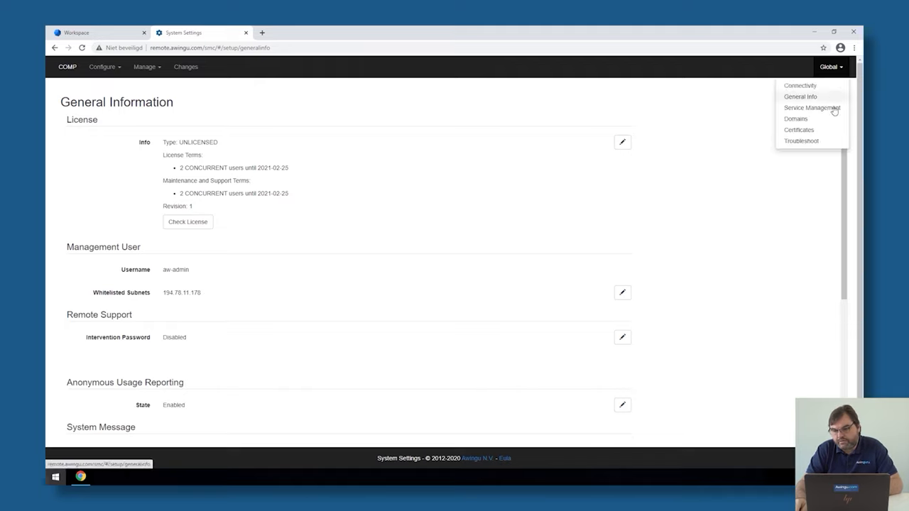
{"action": "left_click", "coordinate": [798, 129]}
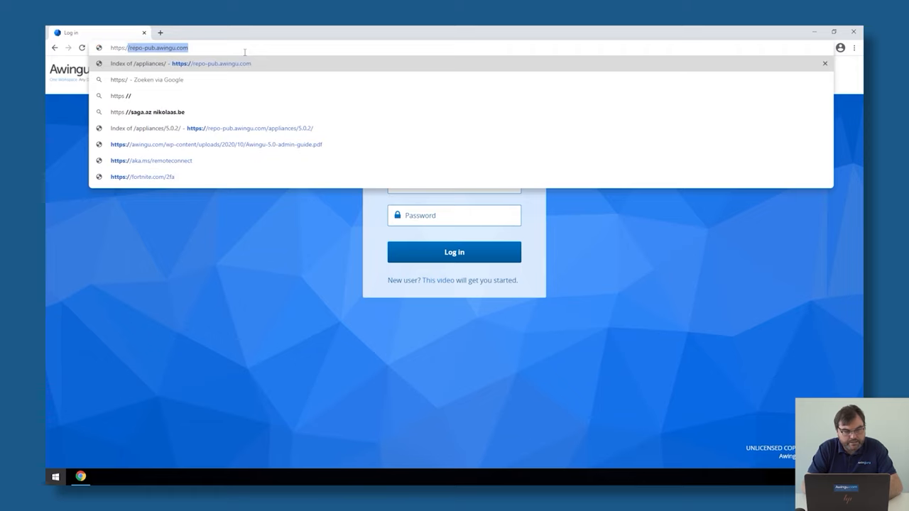
{"action": "type", "text": "https://remote."}
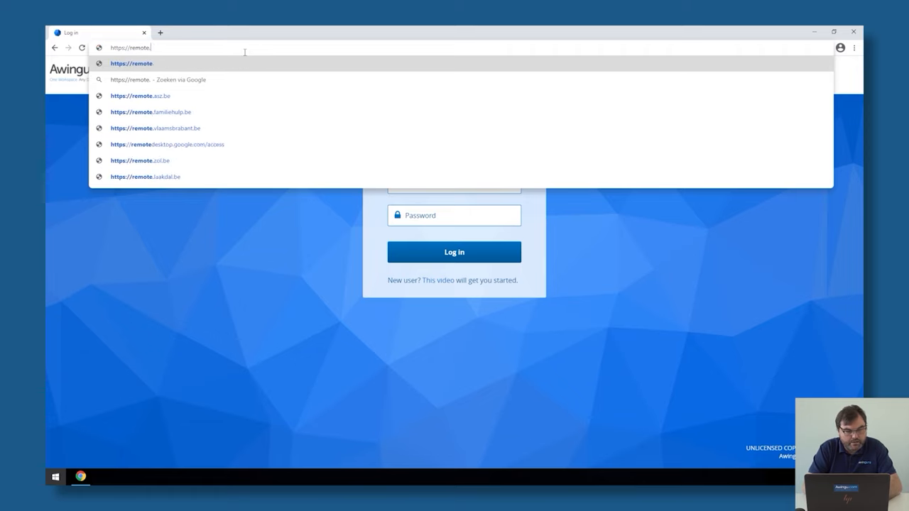
{"action": "type", "text": "awingu.com/login"}
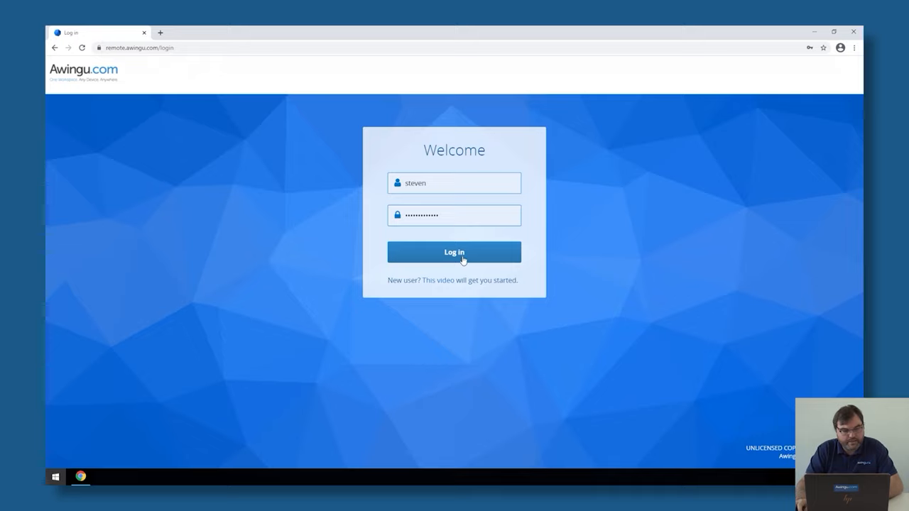
- Log in to the workspace and view the site's connection security and certificate details
{"action": "left_click", "coordinate": [455, 253]}
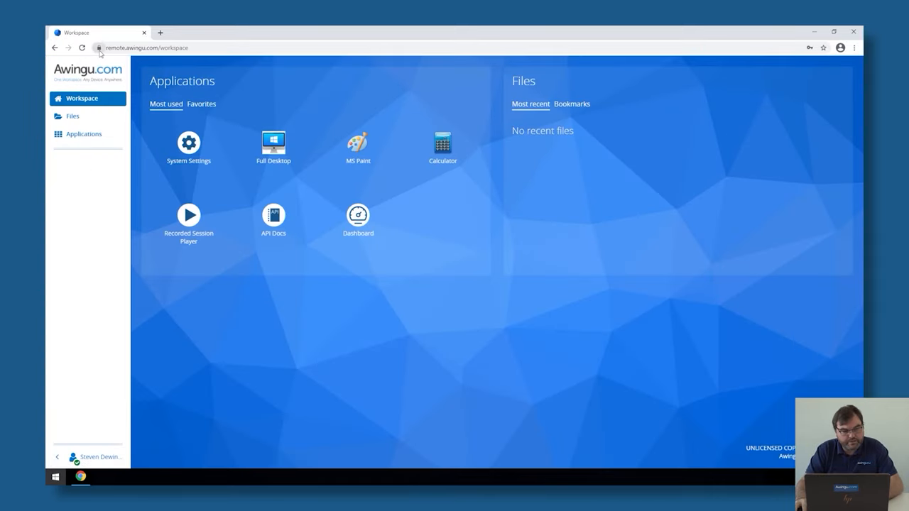
{"action": "left_click", "coordinate": [99, 48]}
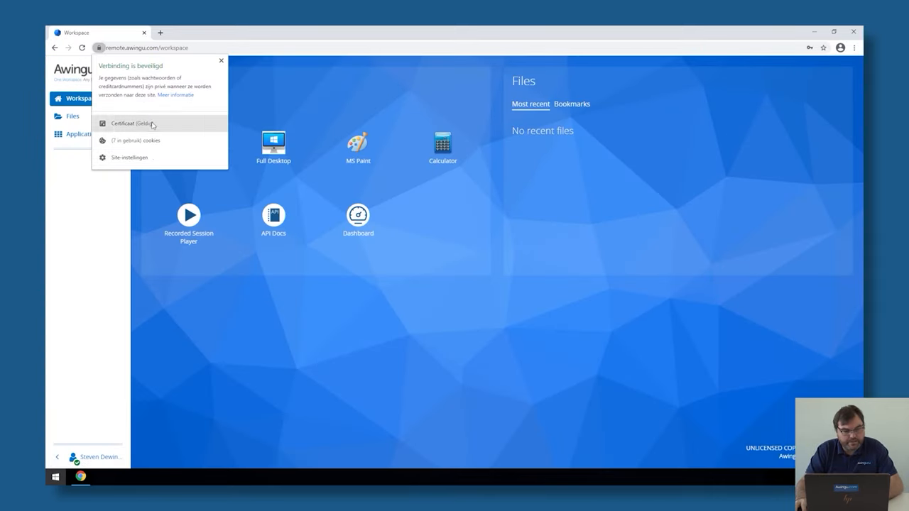
{"action": "left_click", "coordinate": [128, 122]}
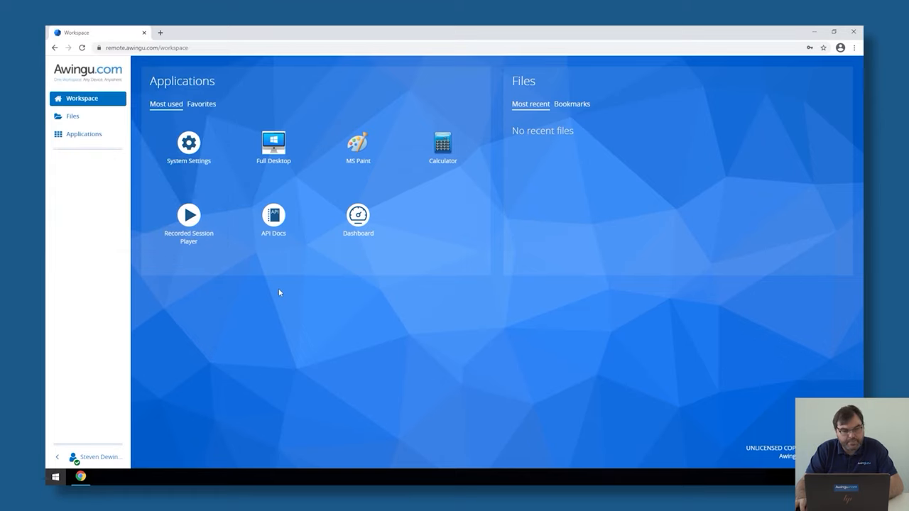
{"action": "mouse_move", "coordinate": [189, 224]}
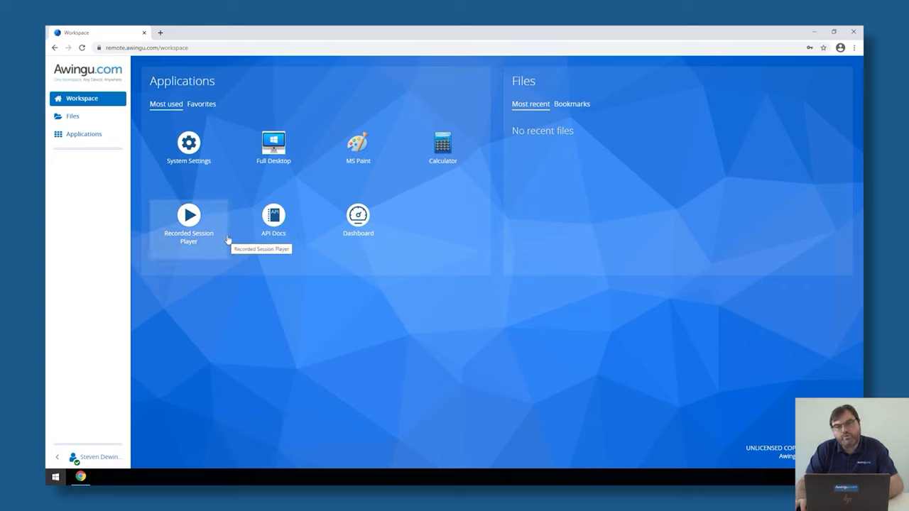
{"action": "mouse_move", "coordinate": [230, 242]}
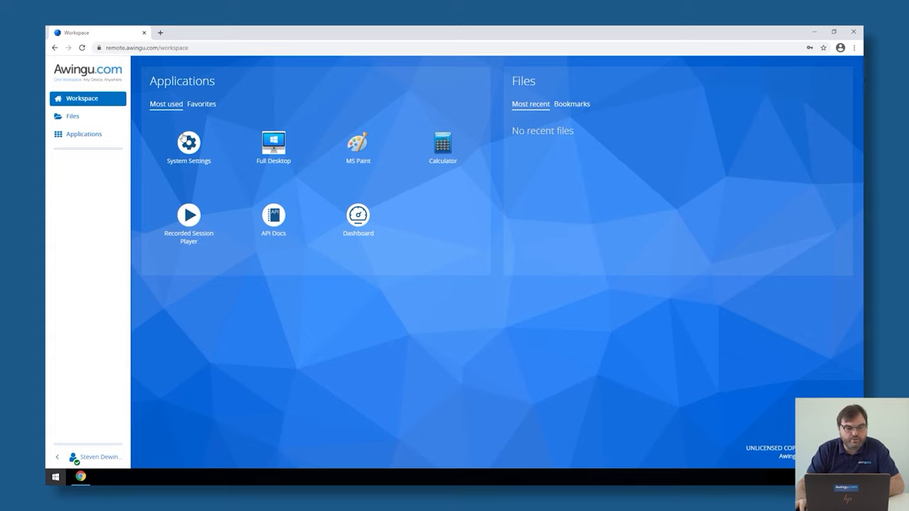
{"action": "mouse_move", "coordinate": [187, 142]}
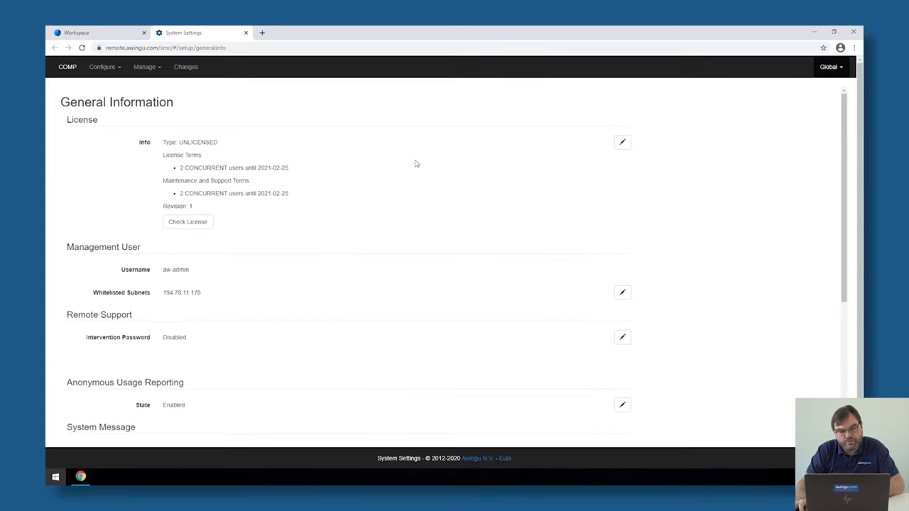
- In Global > Connectivity, set SSL Offloader to 'Internal SSL offloading with enforced HTTPS' and apply
{"action": "left_click", "coordinate": [831, 67]}
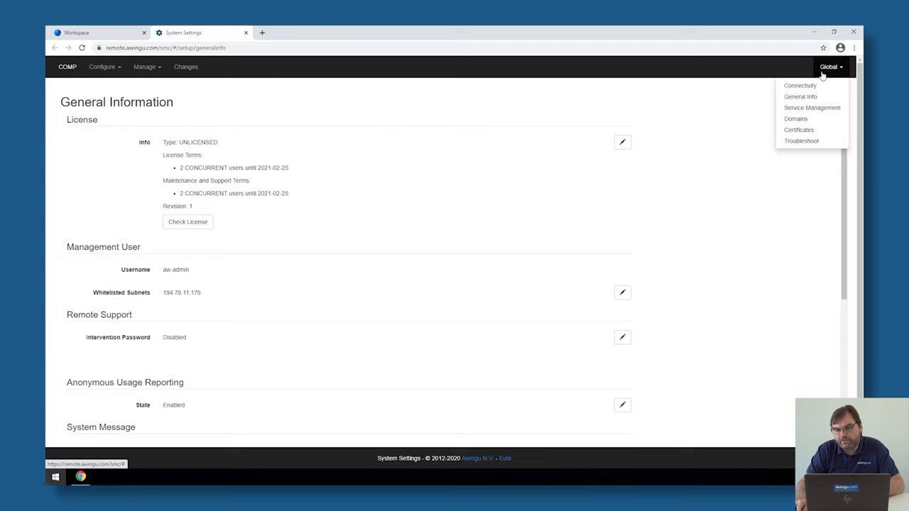
{"action": "left_click", "coordinate": [801, 85]}
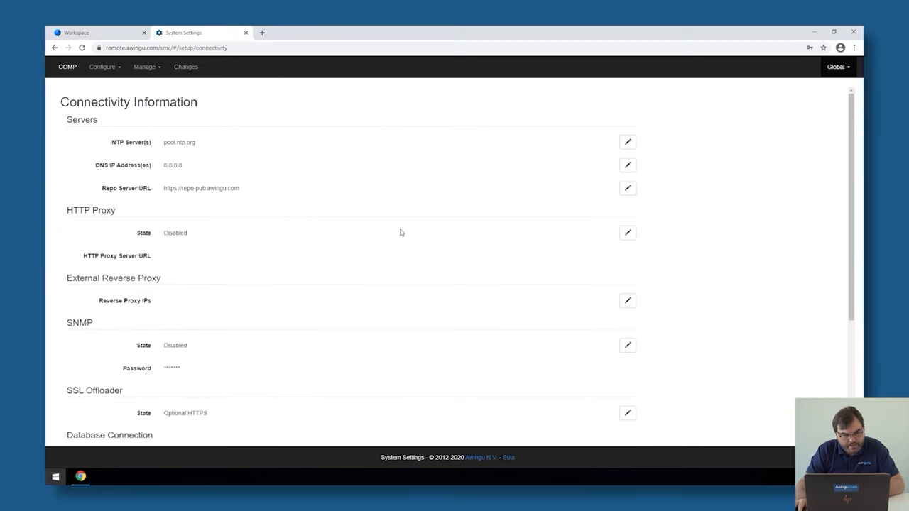
{"action": "scroll", "scroll_direction": "down", "scroll_amount": 3}
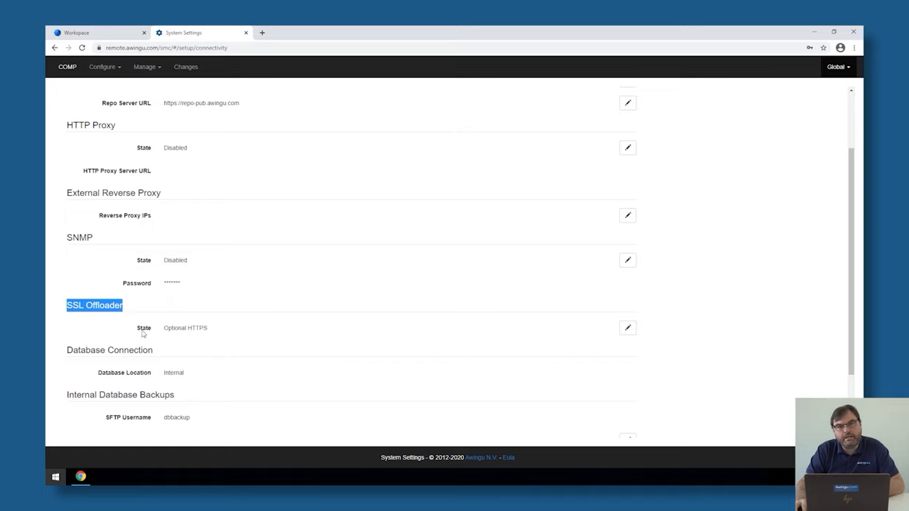
{"action": "left_click", "coordinate": [627, 327]}
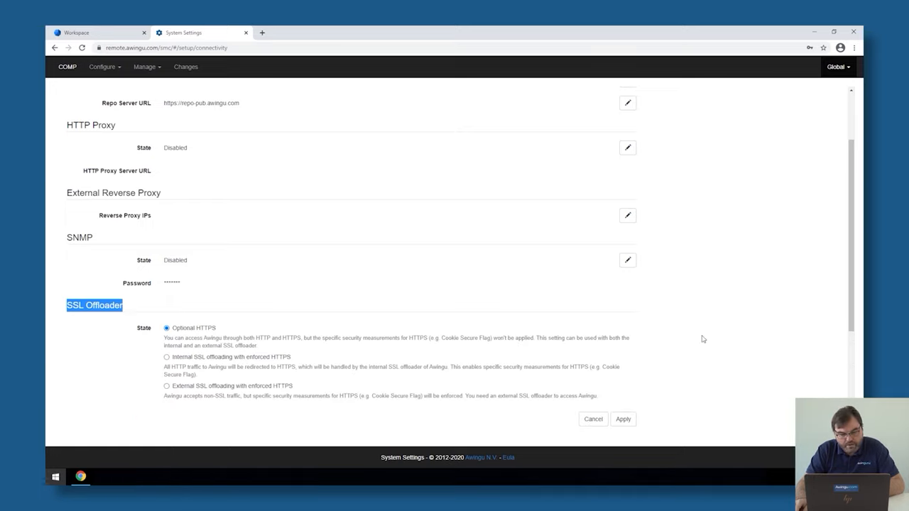
{"action": "scroll", "scroll_direction": "down", "scroll_amount": 3}
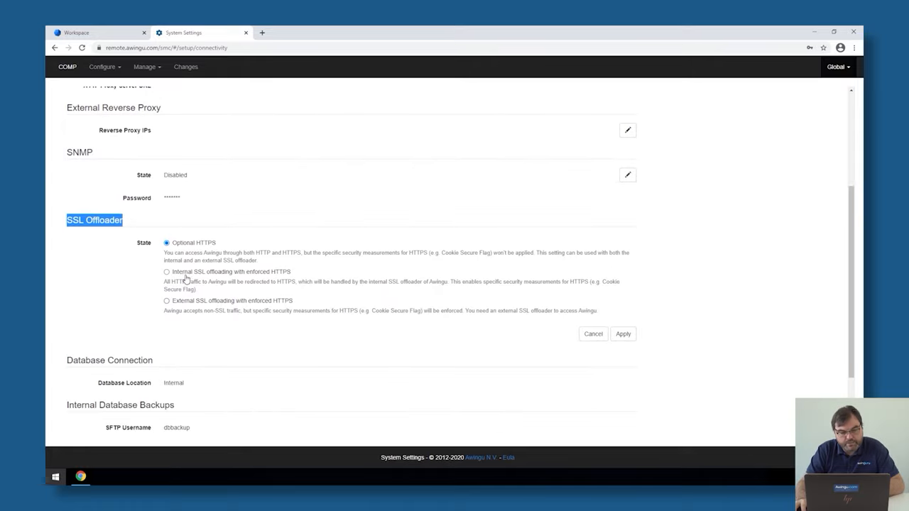
{"action": "left_click", "coordinate": [167, 272]}
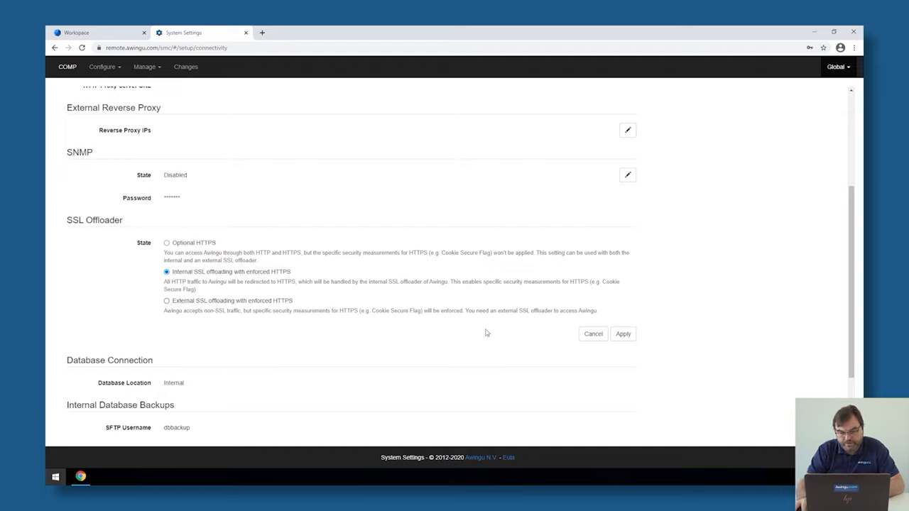
{"action": "mouse_move", "coordinate": [622, 334]}
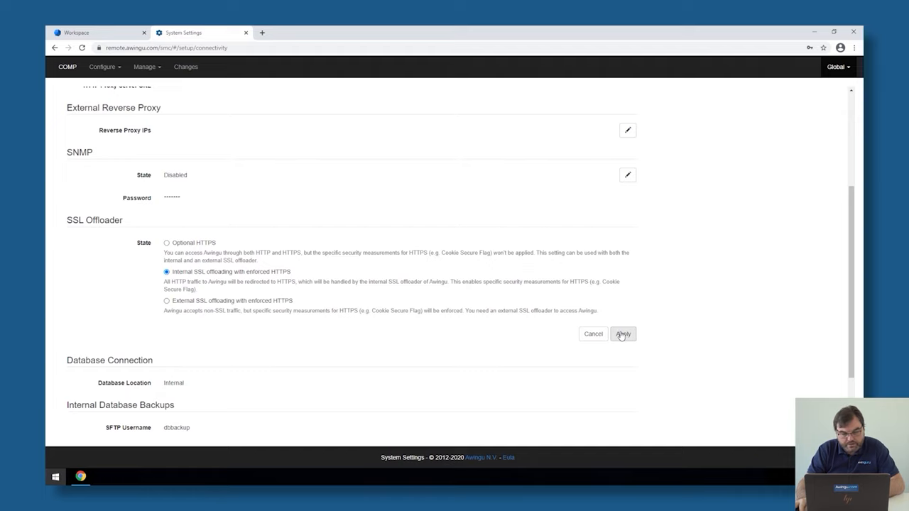
{"action": "left_click", "coordinate": [622, 334]}
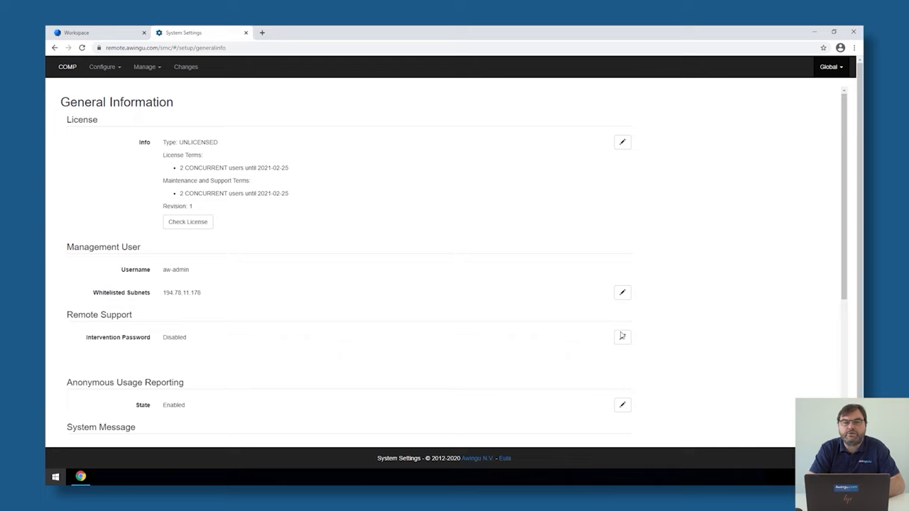
{"action": "mouse_move", "coordinate": [386, 275]}
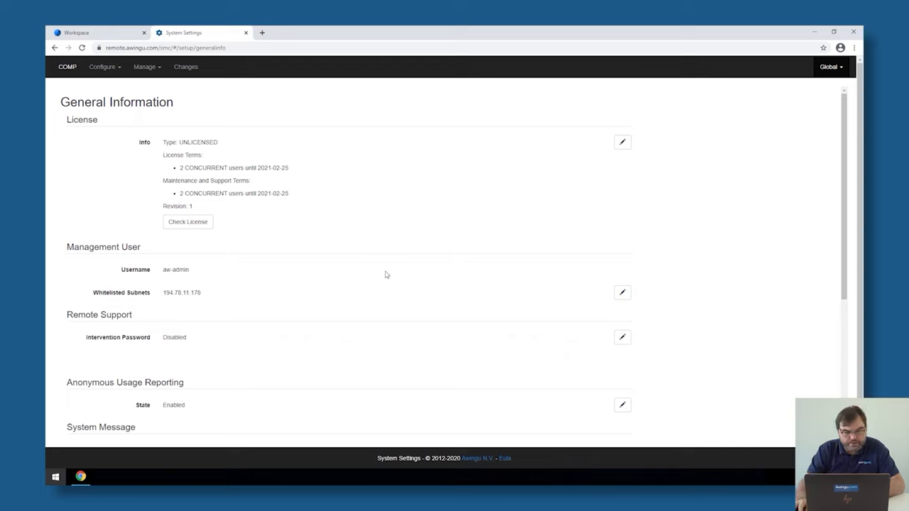
- Back in Connectivity, open the Reverse Proxy IPs entry for editing with focus in its empty field
{"action": "left_click", "coordinate": [829, 66]}
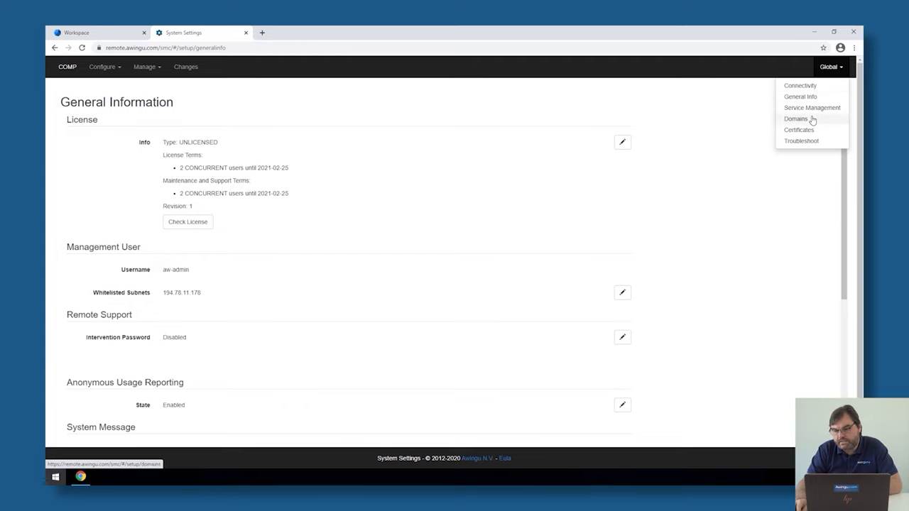
{"action": "left_click", "coordinate": [801, 85]}
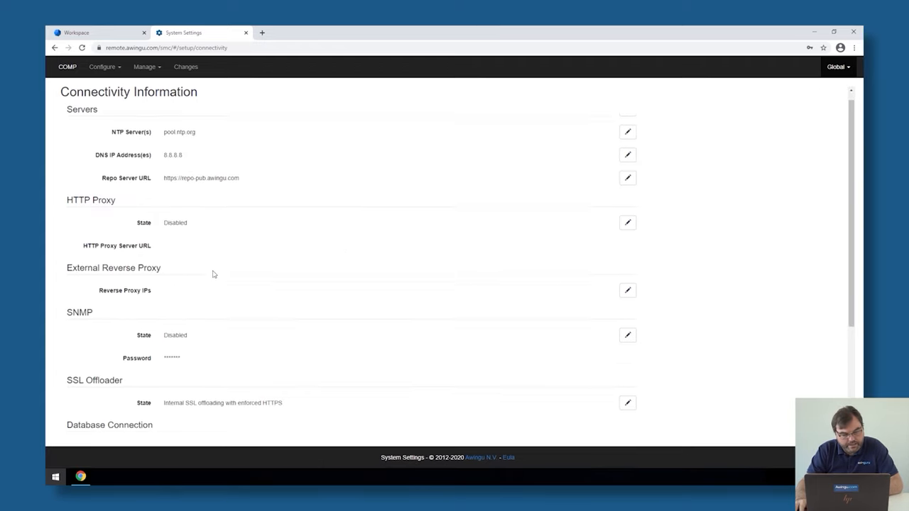
{"action": "scroll", "scroll_direction": "down", "scroll_amount": 3}
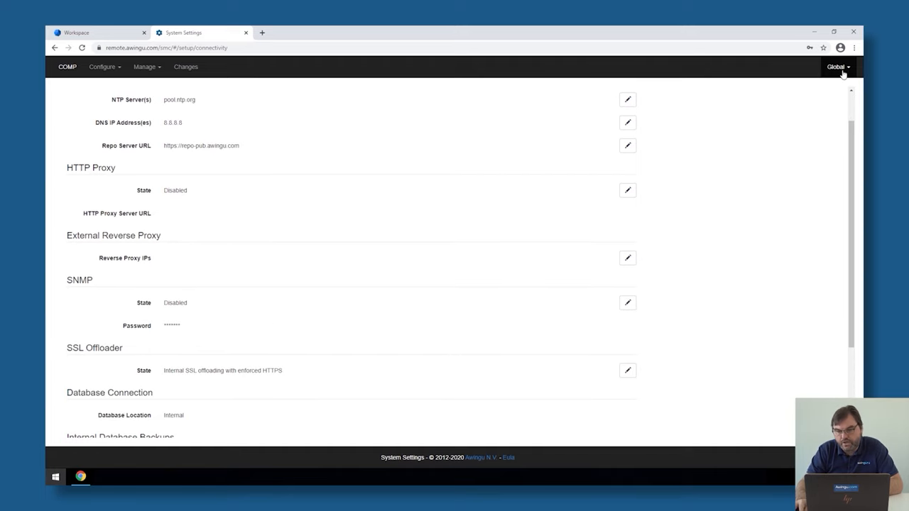
{"action": "mouse_move", "coordinate": [561, 270]}
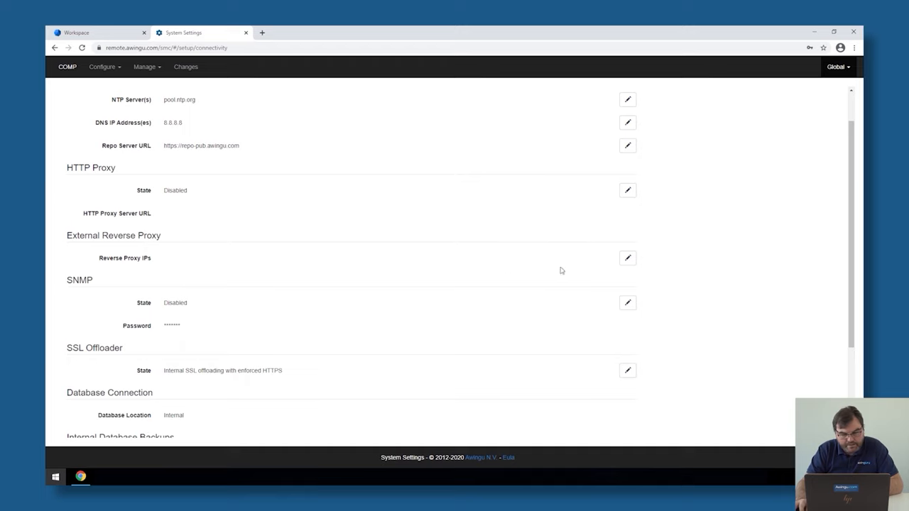
{"action": "mouse_move", "coordinate": [622, 270]}
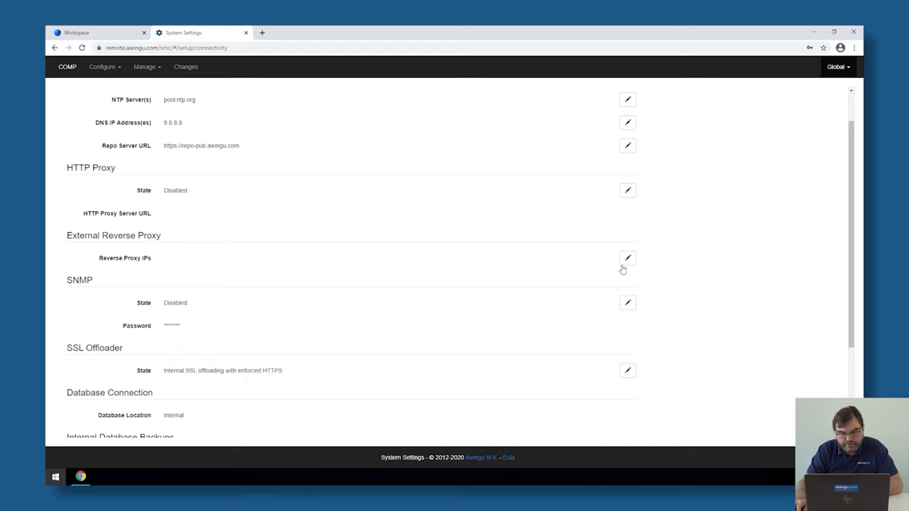
{"action": "left_click", "coordinate": [628, 258]}
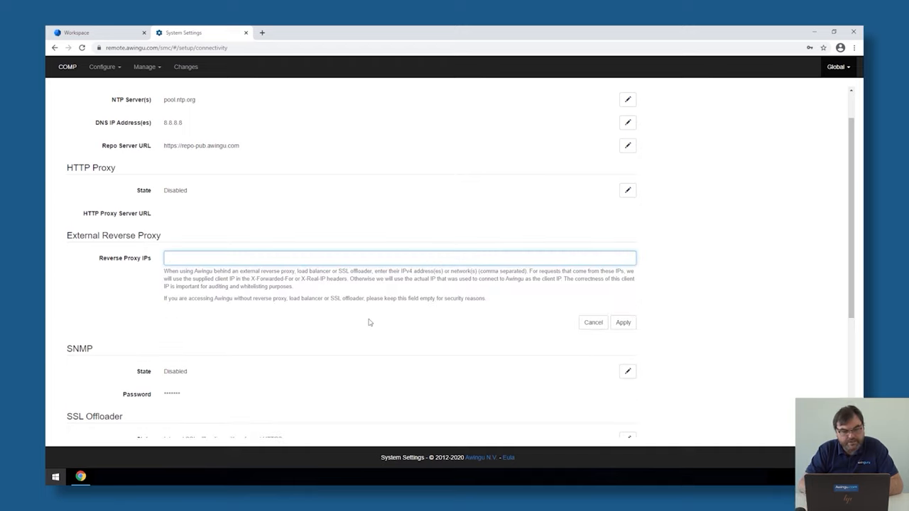
{"action": "left_click", "coordinate": [397, 257]}
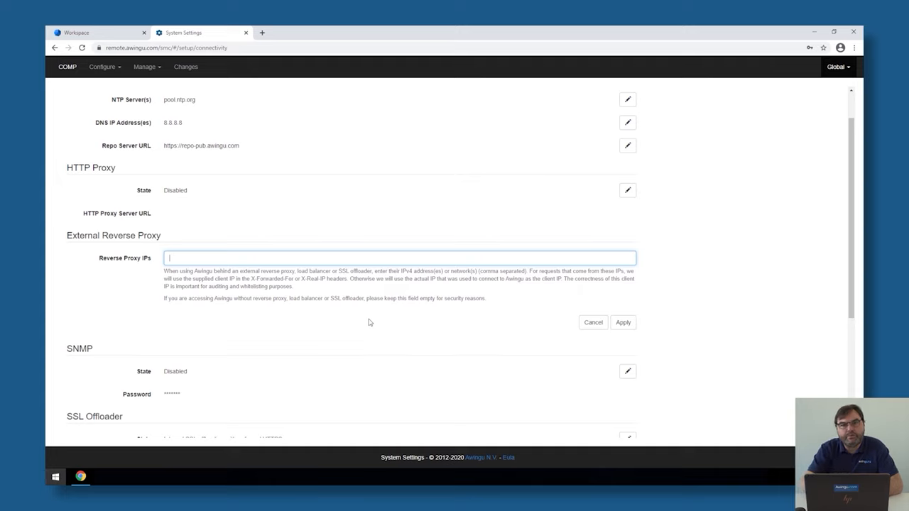